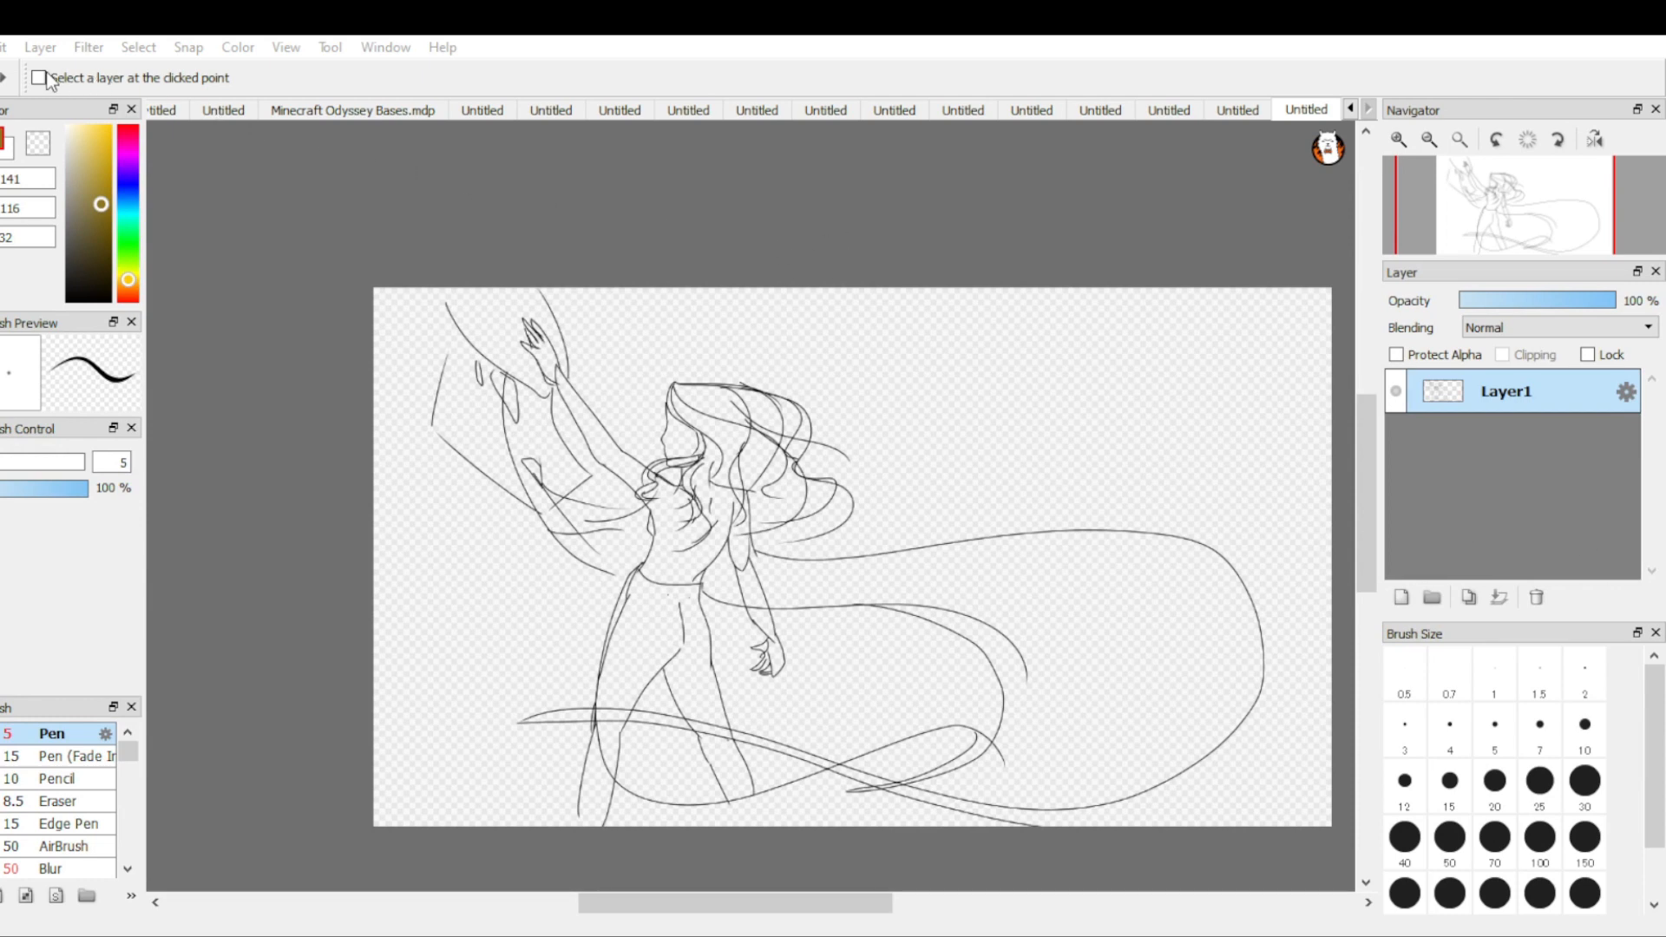
mouse_move(209, 194)
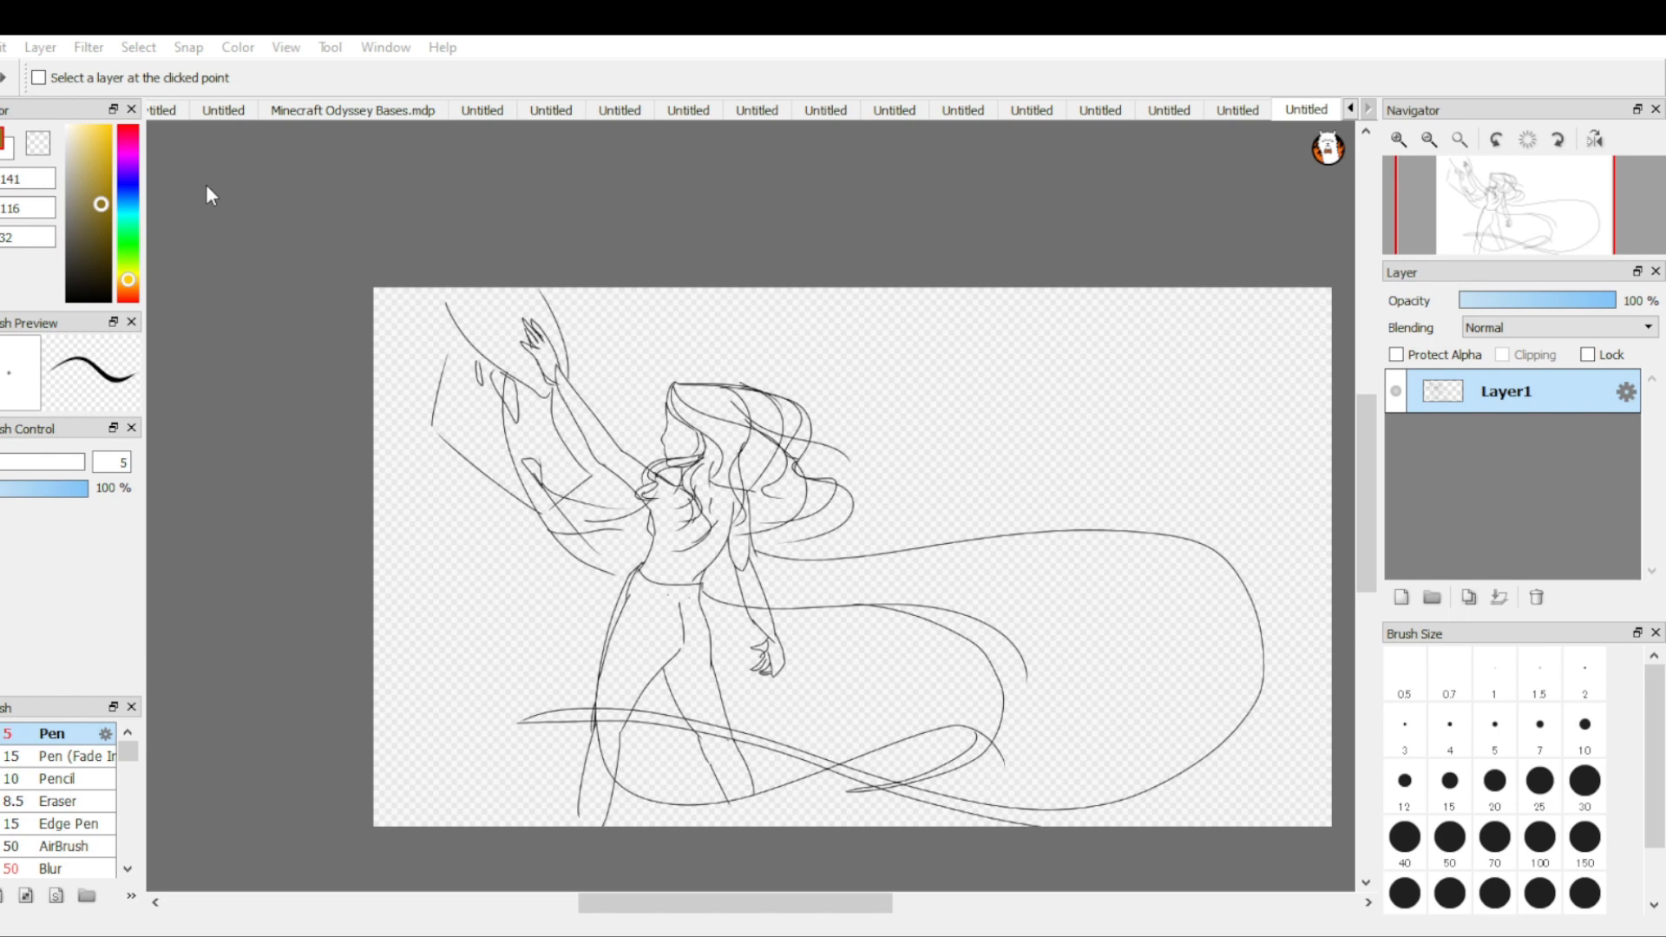
mouse_move(923, 579)
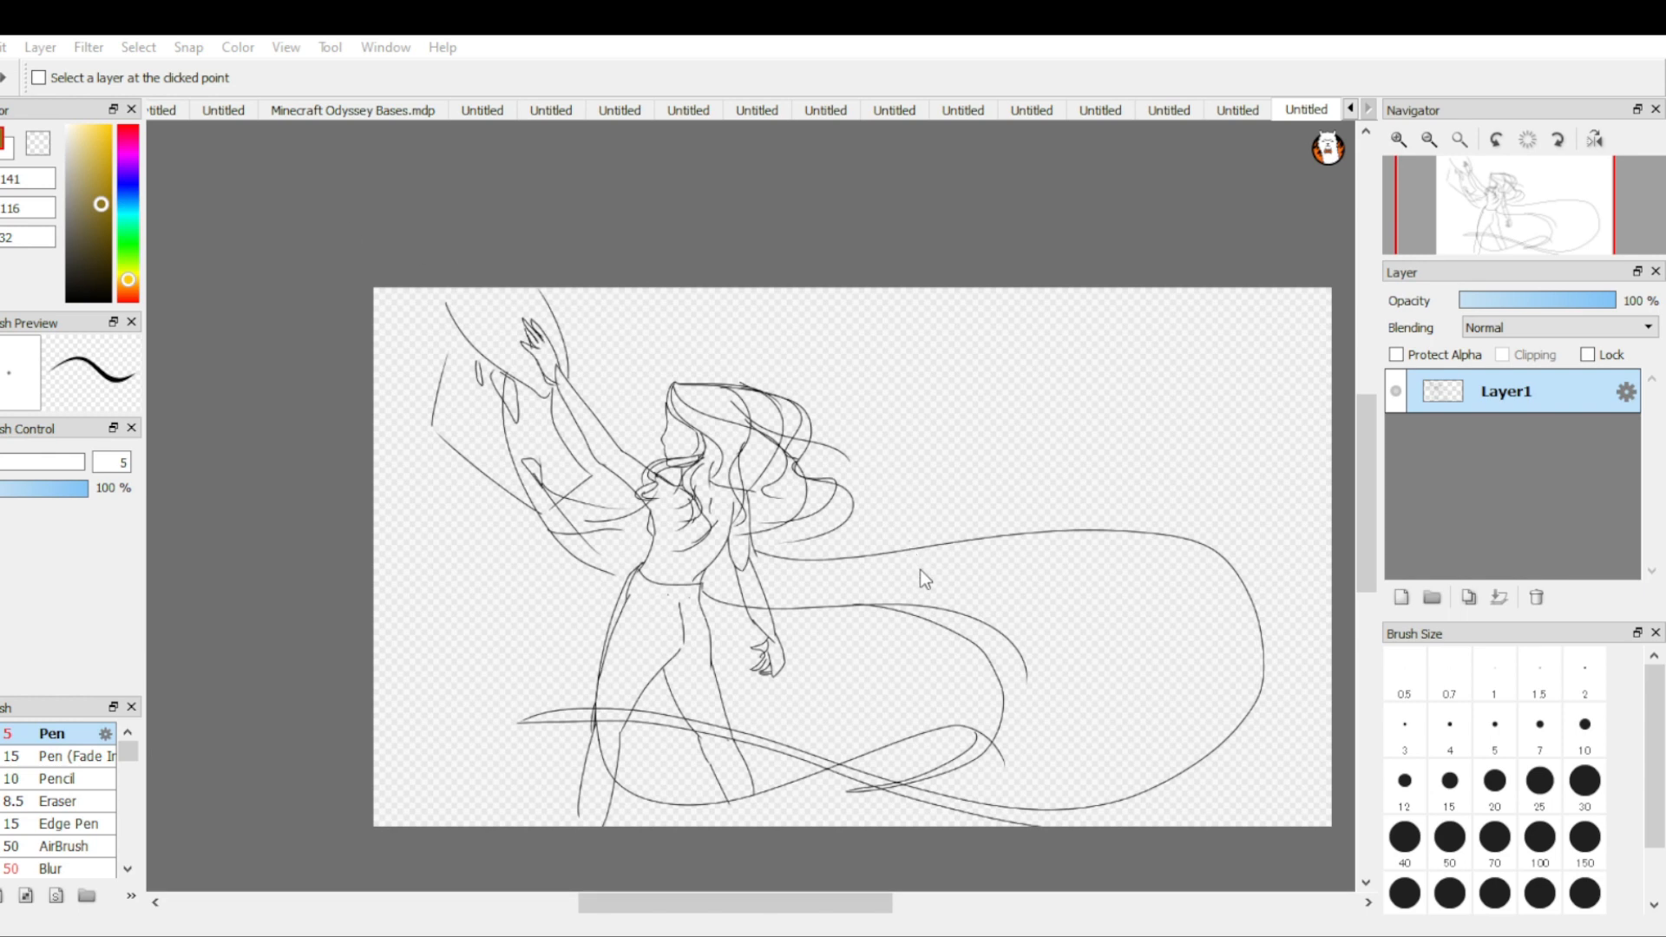
mouse_move(923, 752)
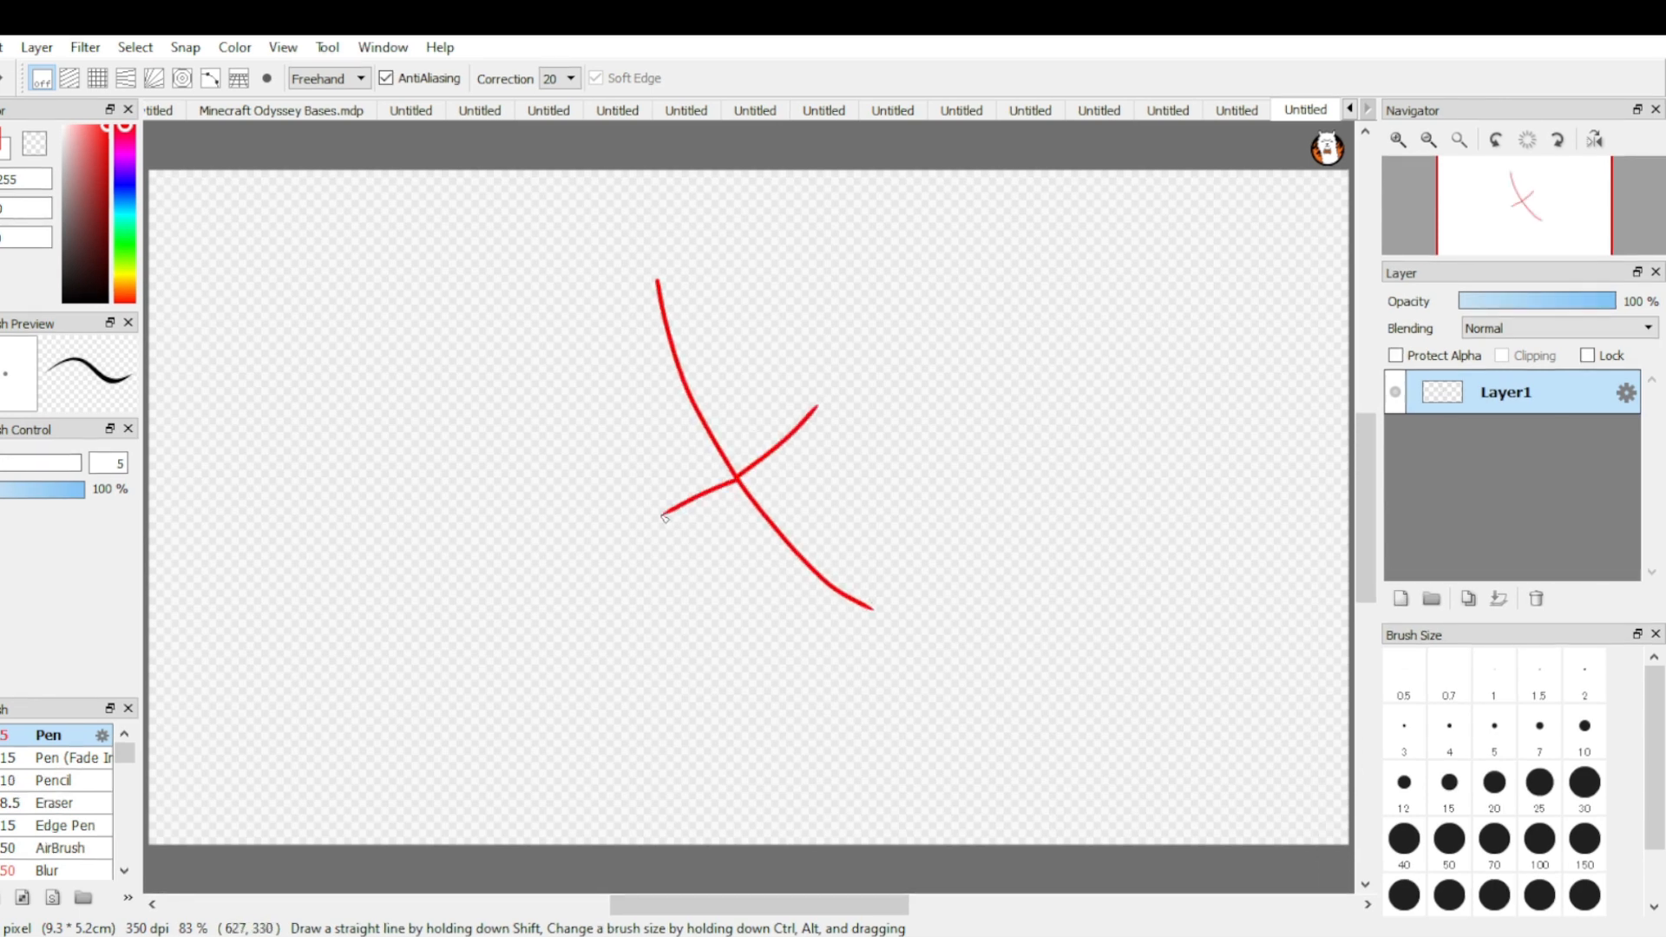
mouse_move(664, 483)
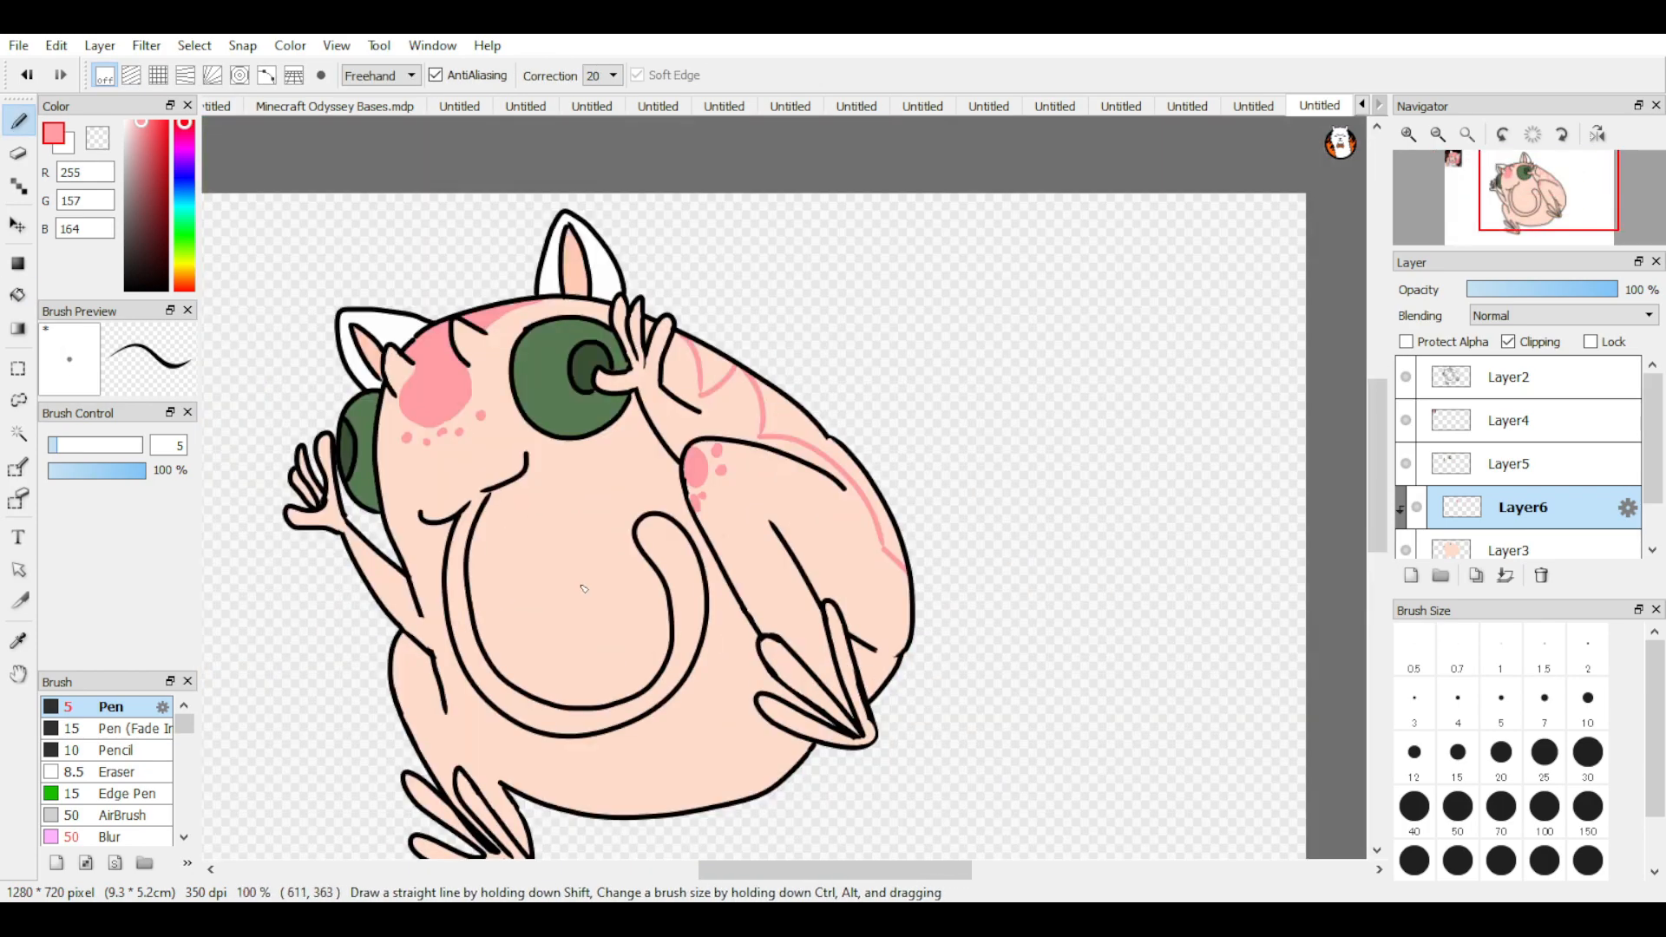
Step: Pick the Pen brush from the toolbar for painting pink cheek, freckle and back markings
left_click(18, 295)
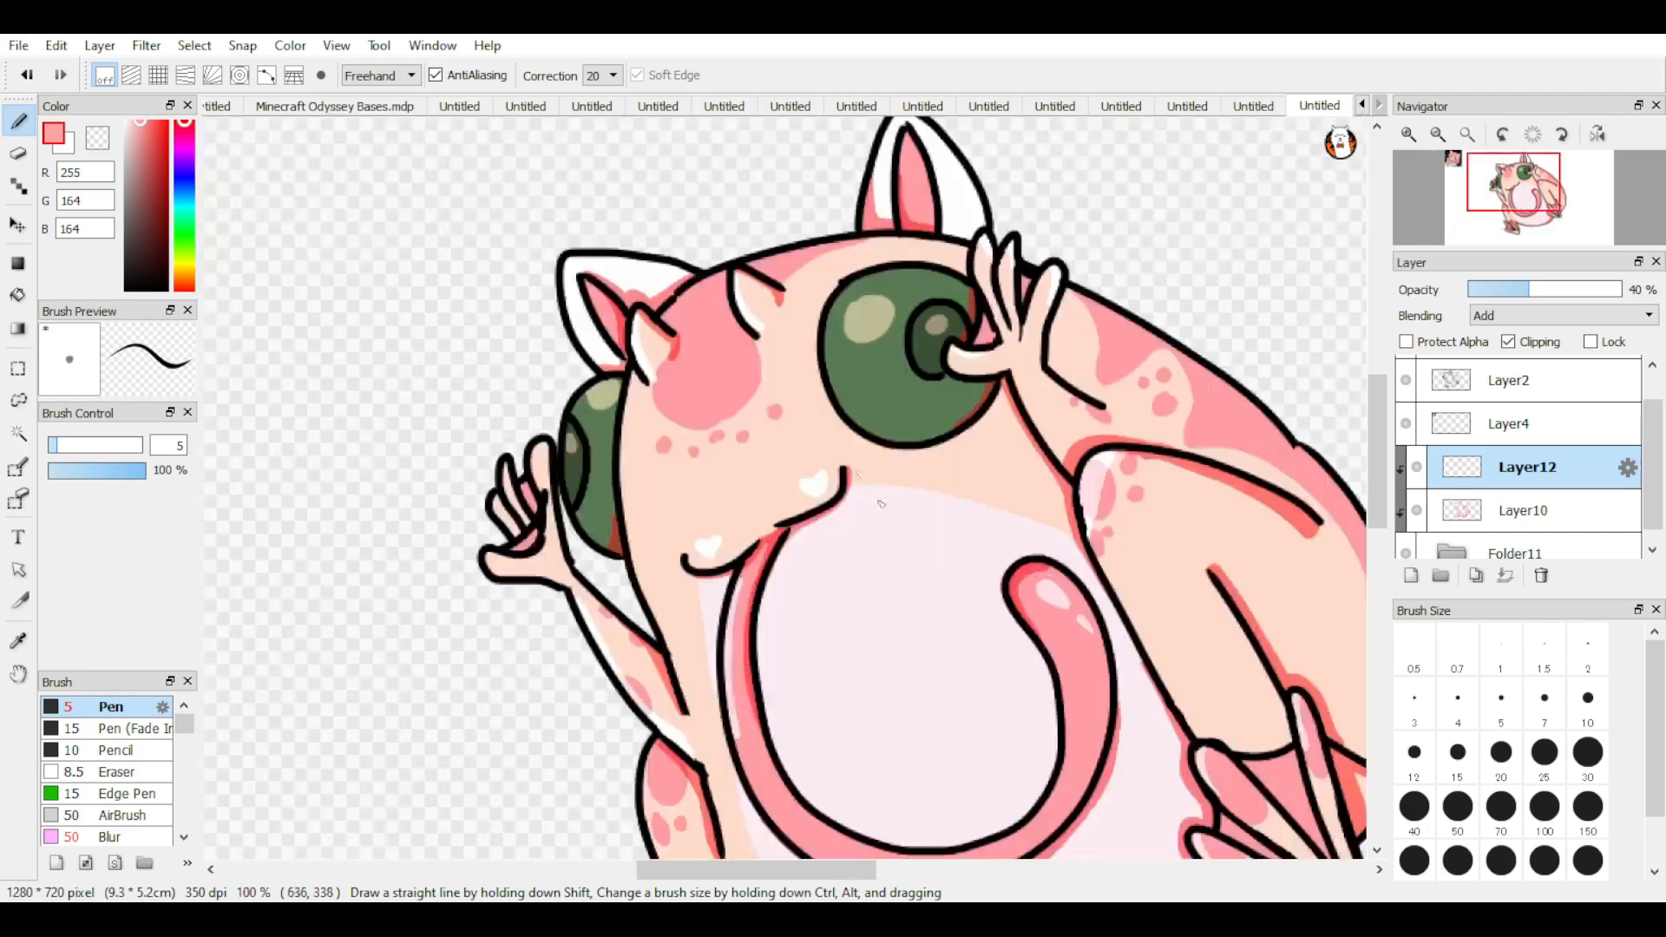
Step: Select a clipped shading layer in the Layers panel for shadows and highlights
left_click(1527, 510)
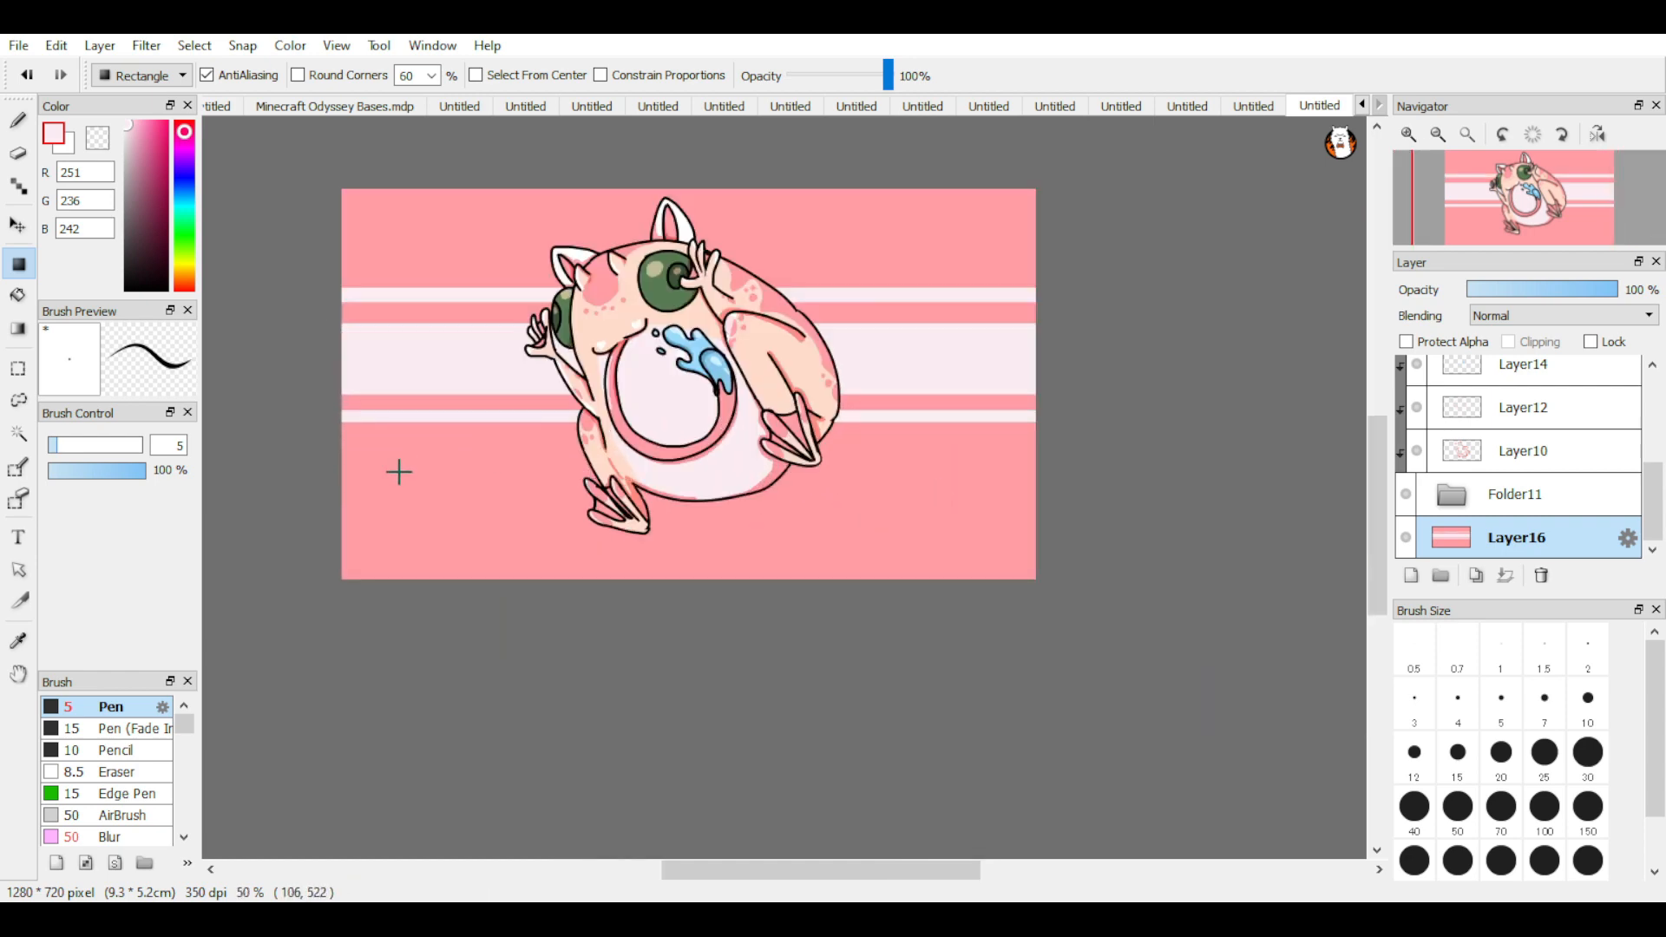
mouse_move(573, 395)
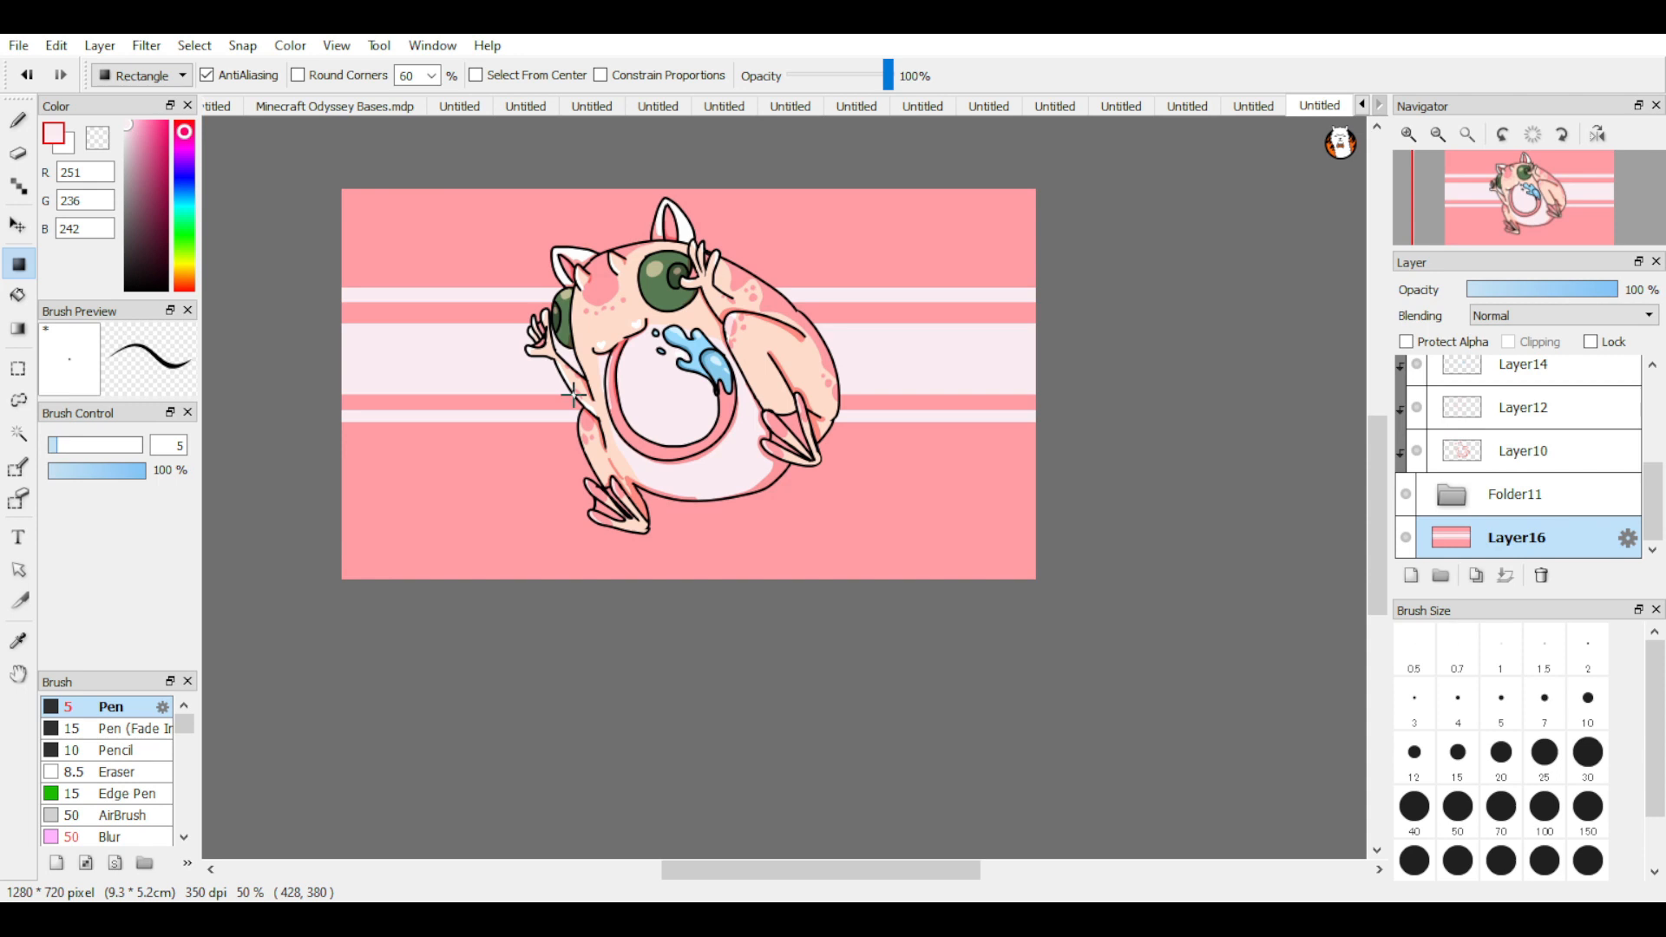
Step: Select the bottom layer in the Layers panel for the pink striped background
left_click(1515, 493)
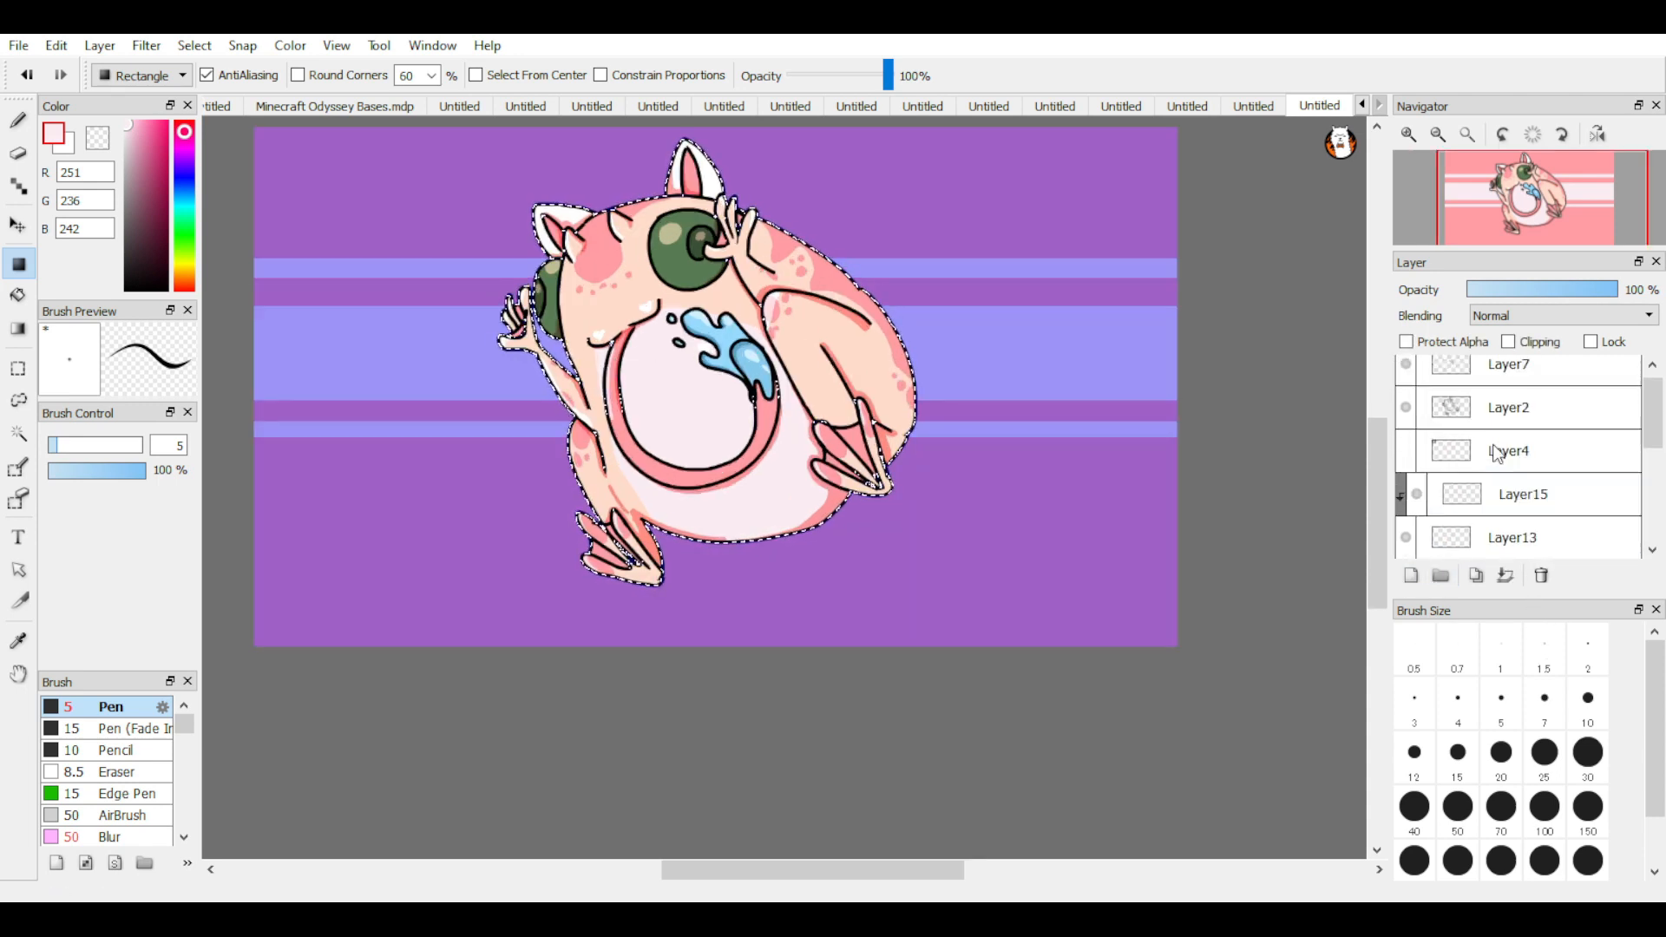
Step: On the layer below the frog, fill the expanded selection white with the Bucket tool
left_click(1509, 407)
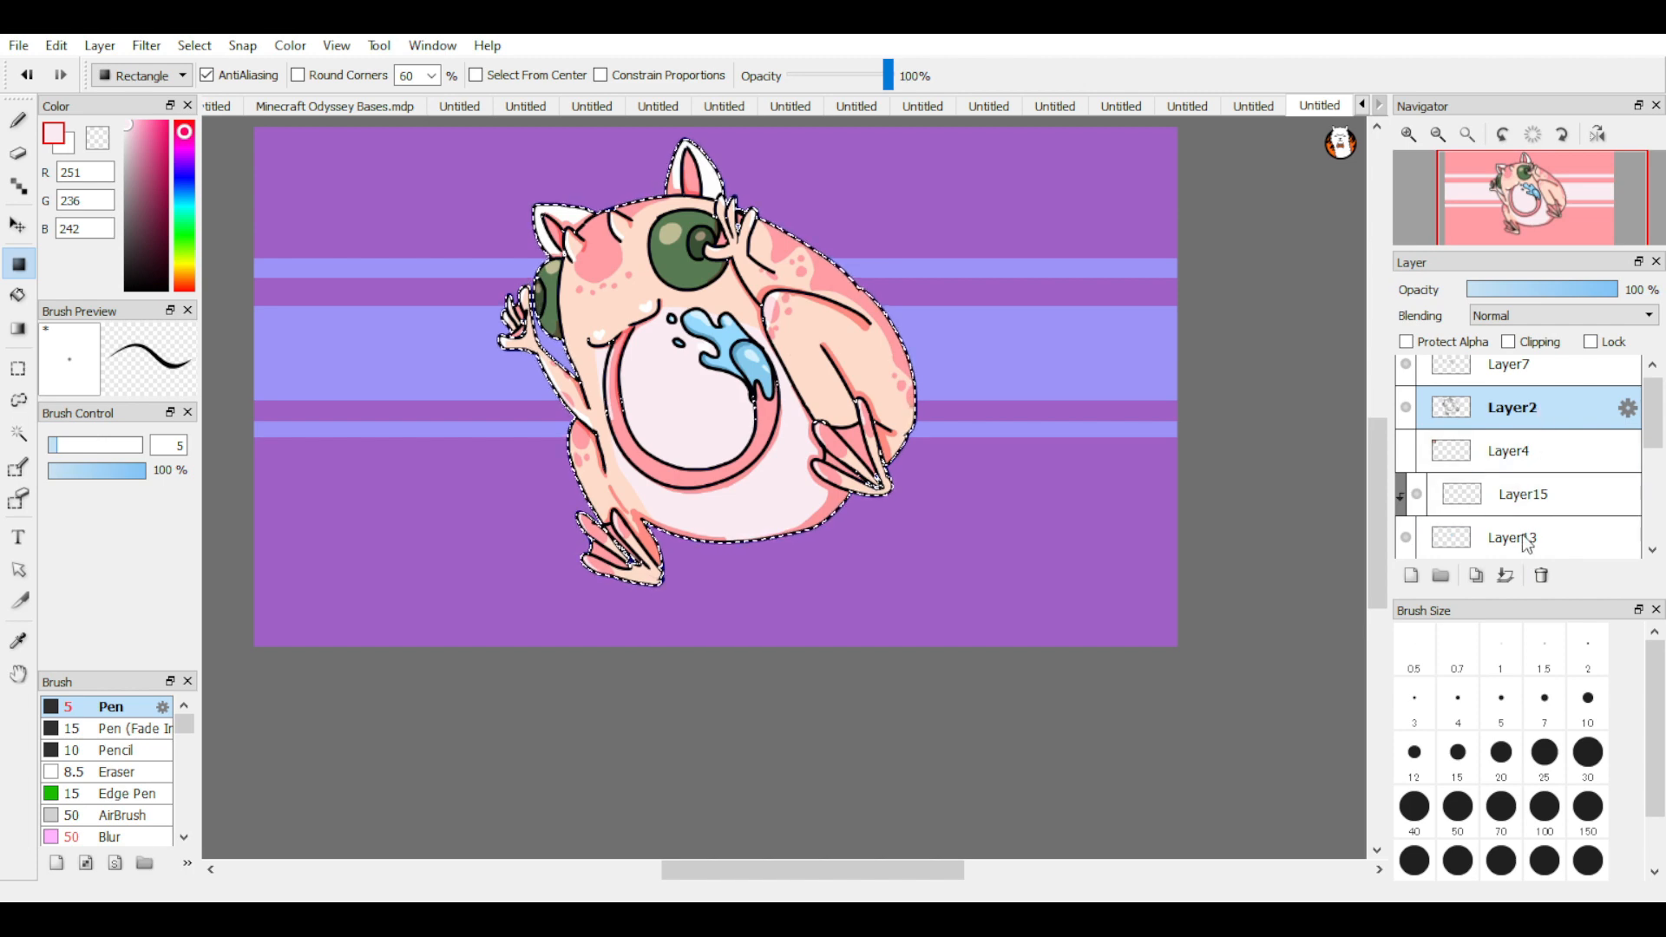
left_click(18, 297)
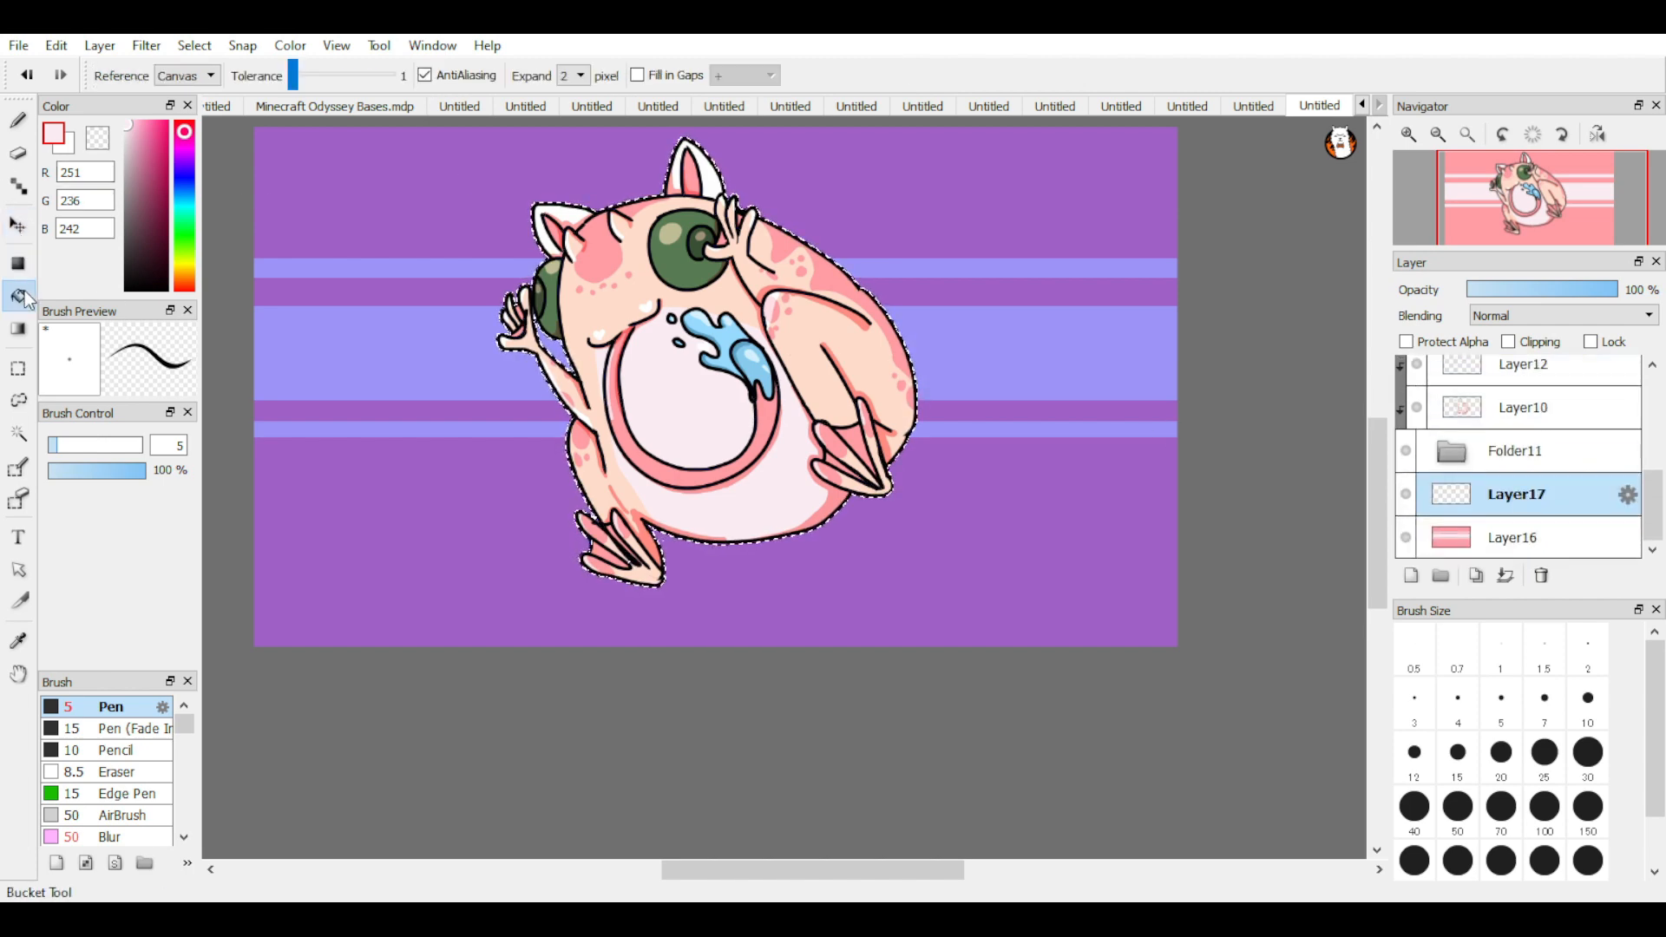
left_click(185, 75)
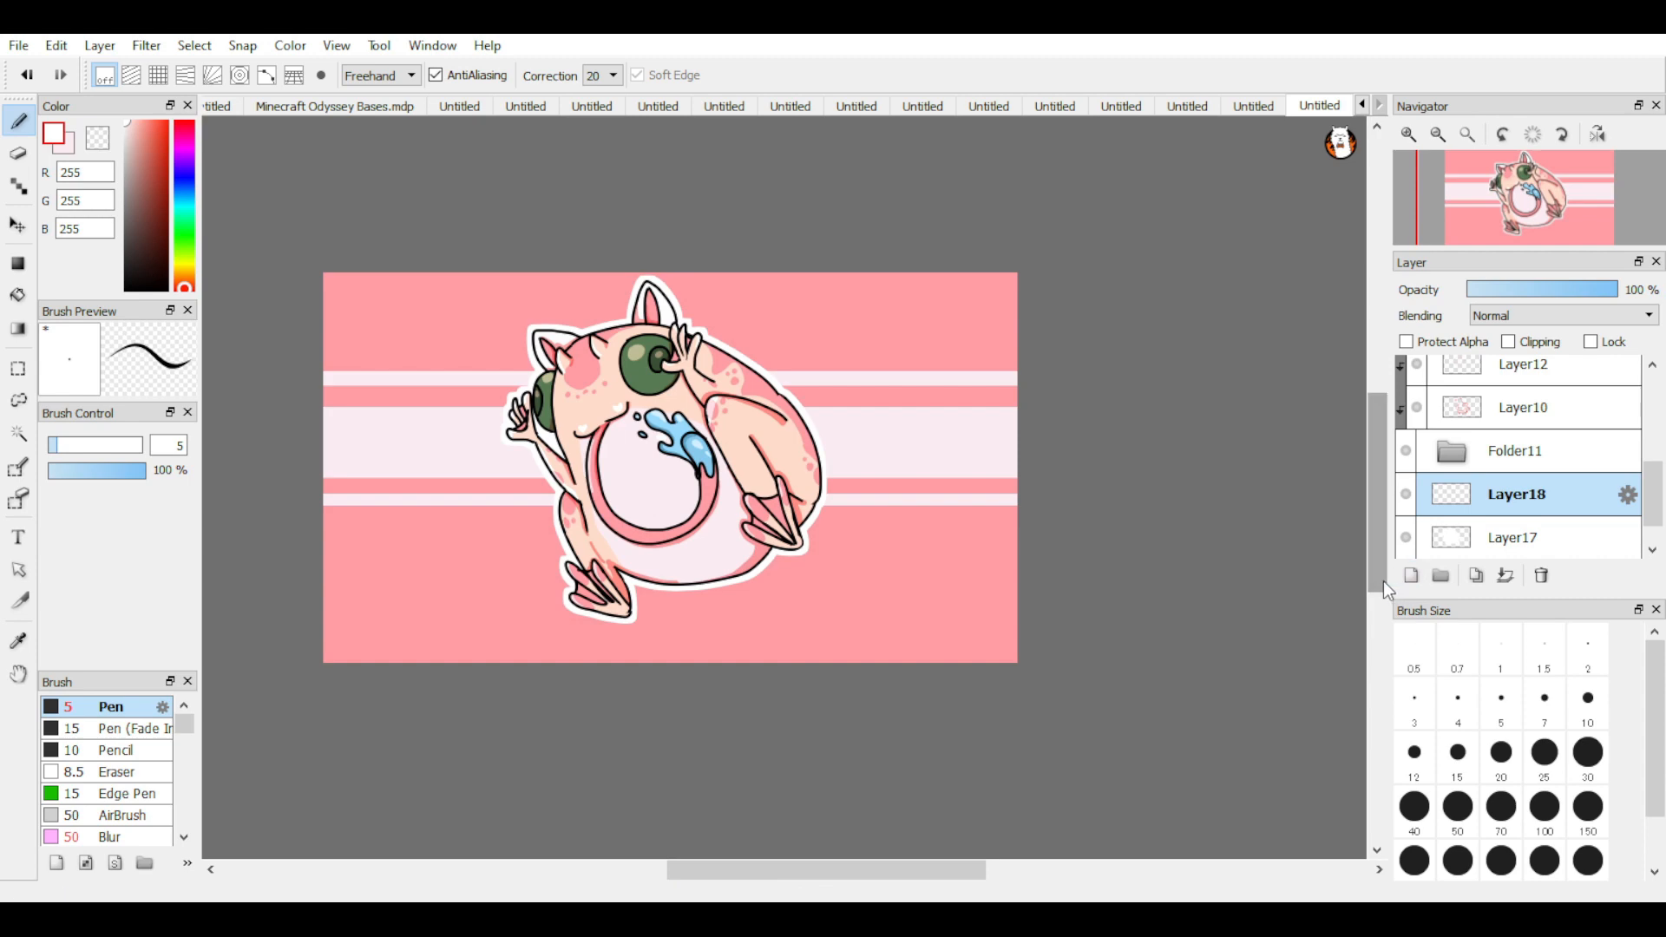
mouse_move(1381, 592)
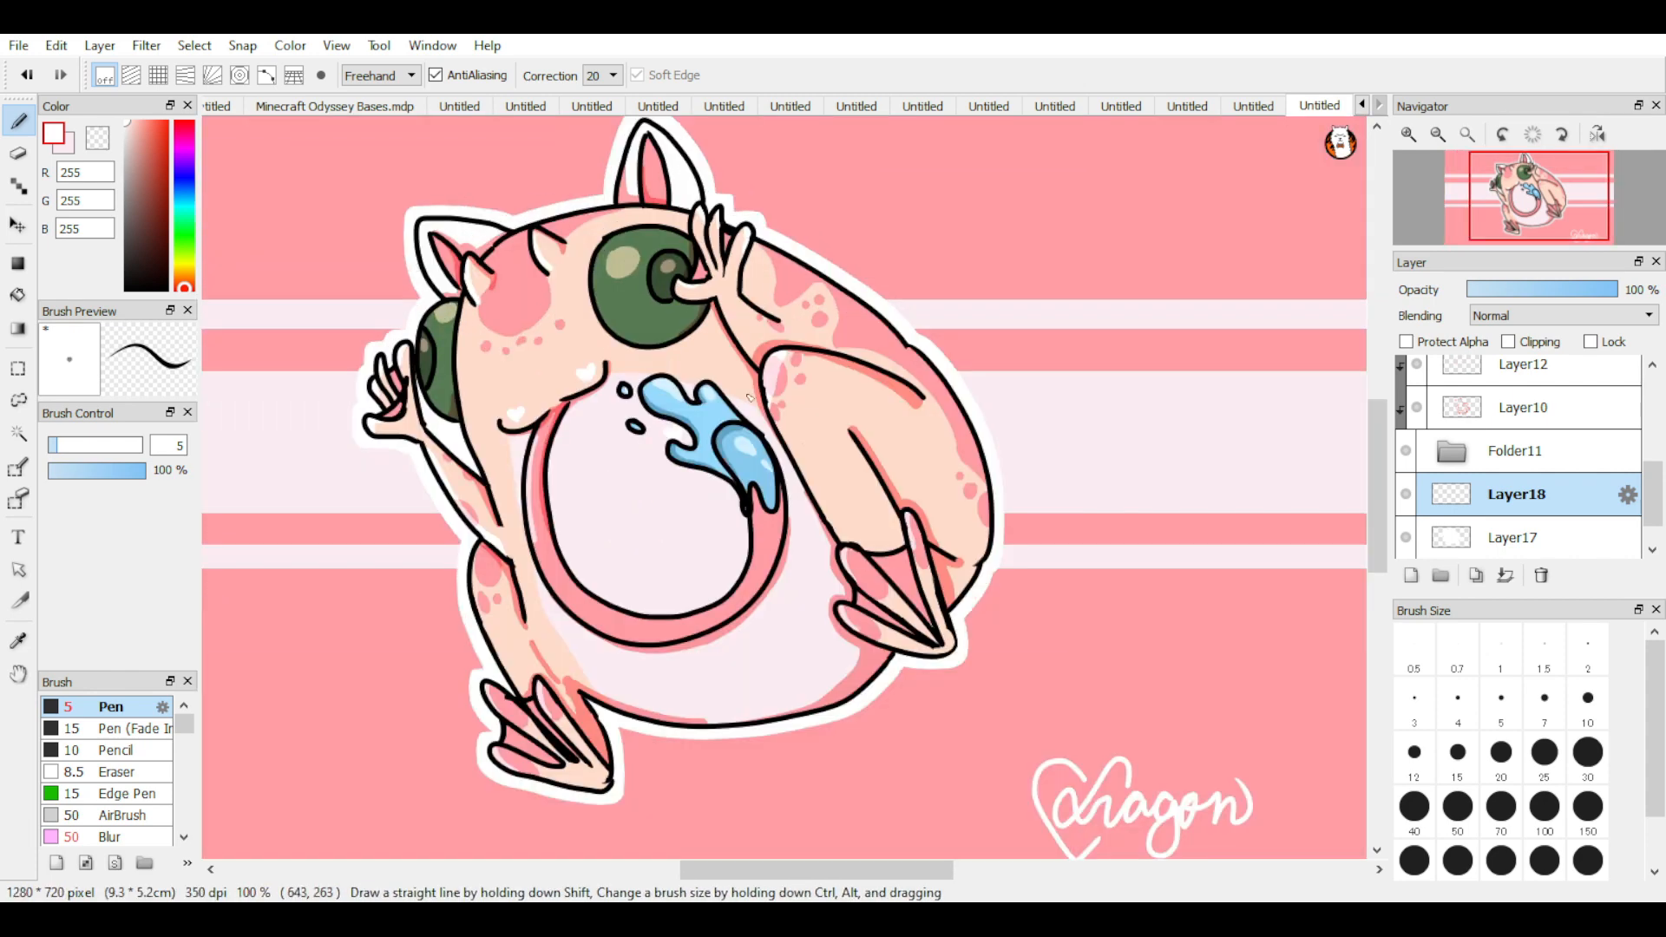
mouse_move(776, 411)
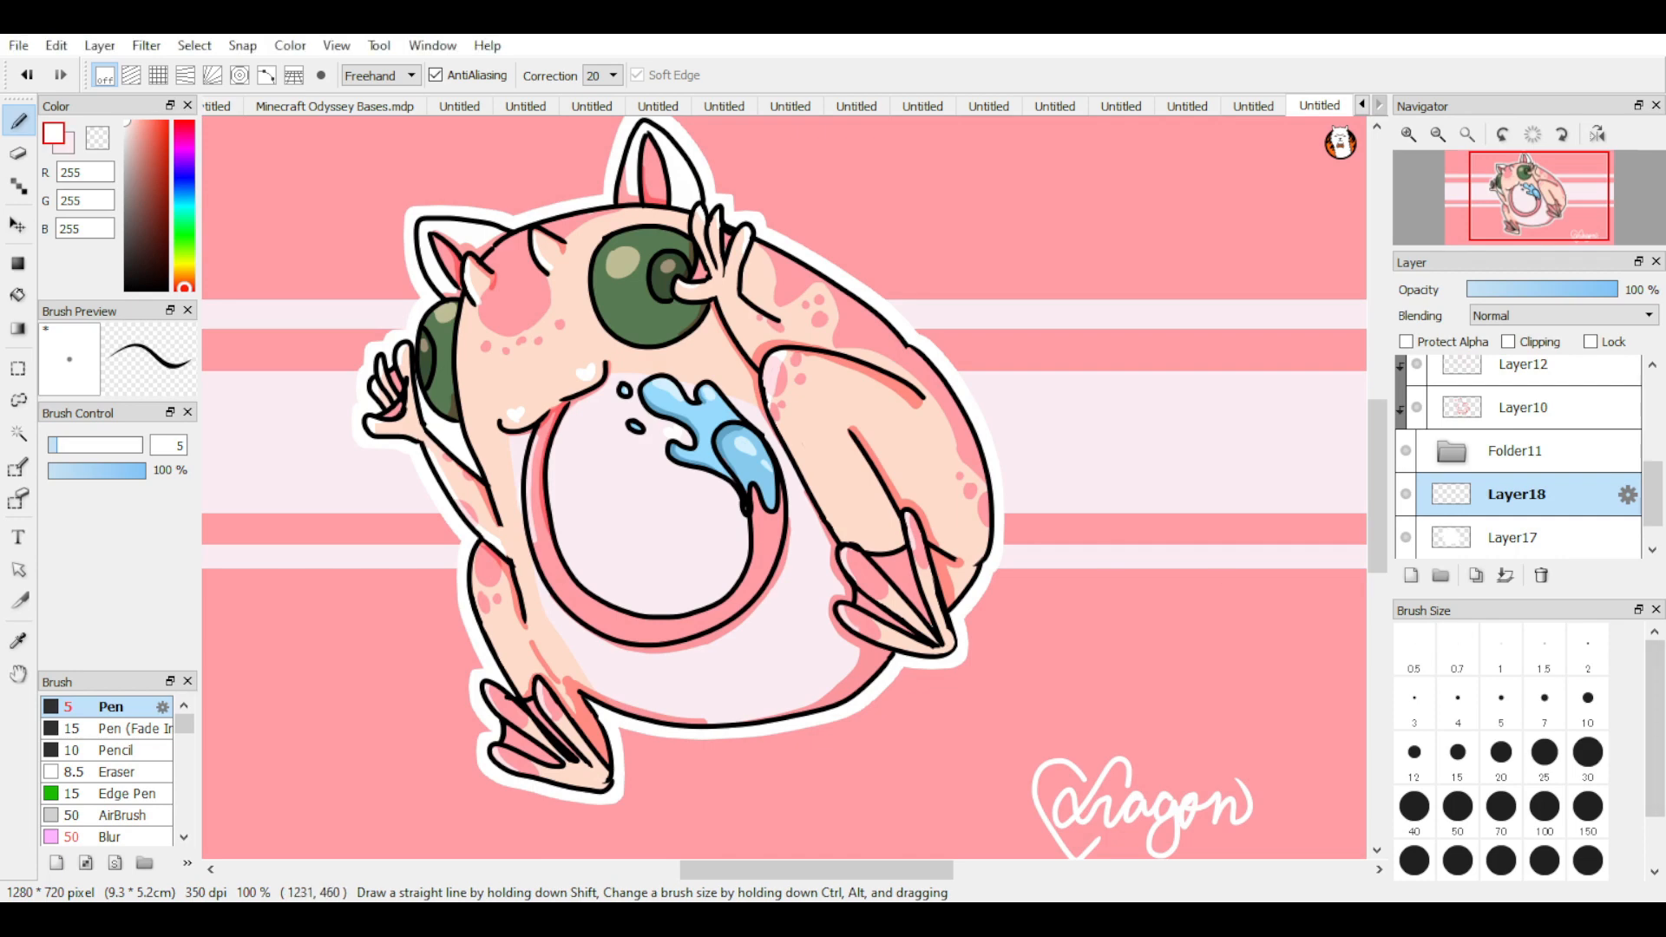
mouse_move(592, 606)
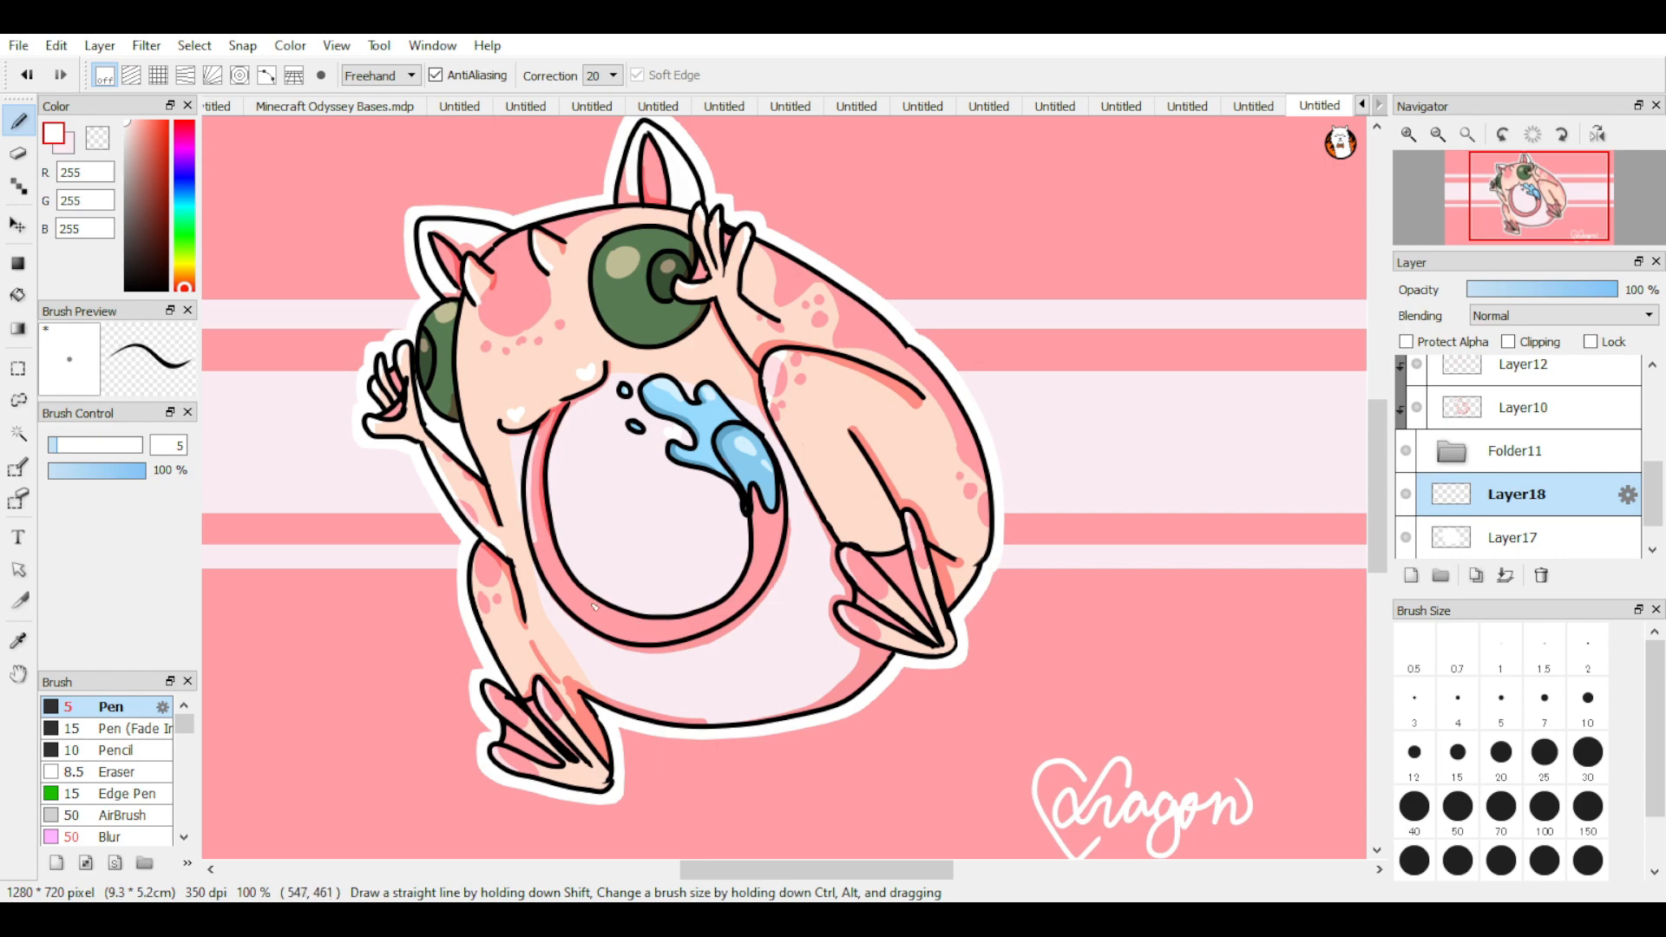